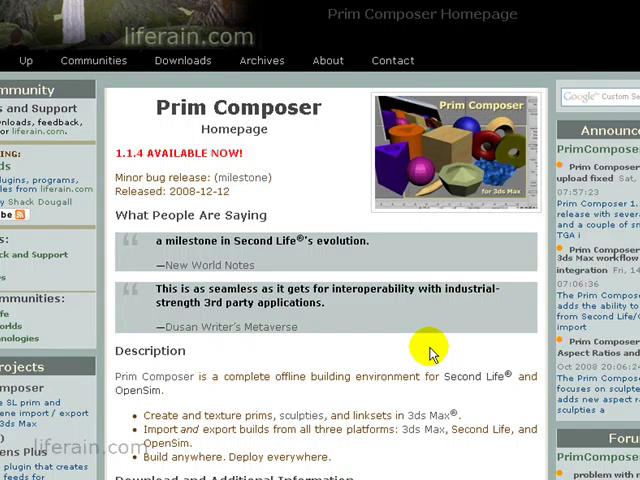
mouse_move(384, 356)
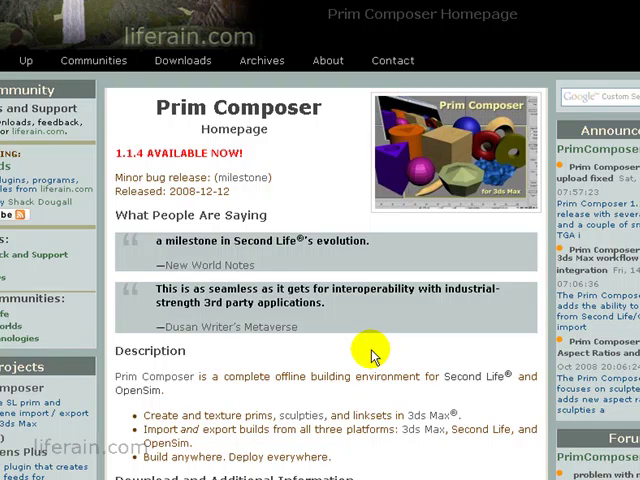
mouse_move(370, 352)
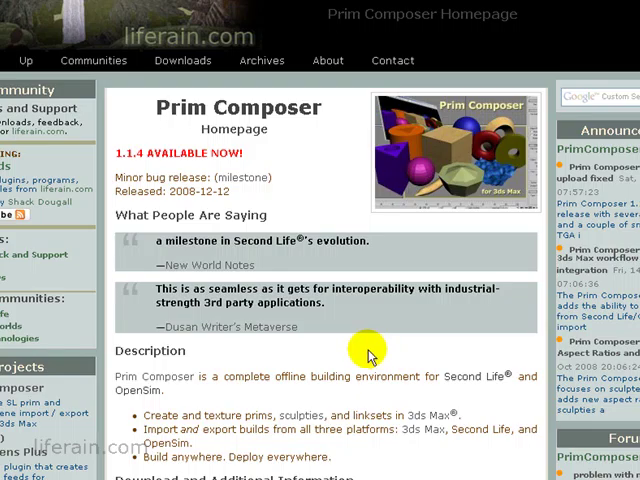
Step: Go to the Prim Composer Documentation and Support page on liferain.com
scroll("down", 3)
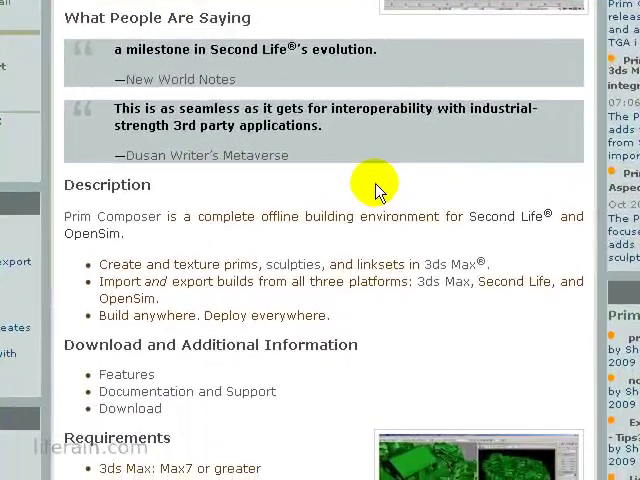
mouse_move(210, 380)
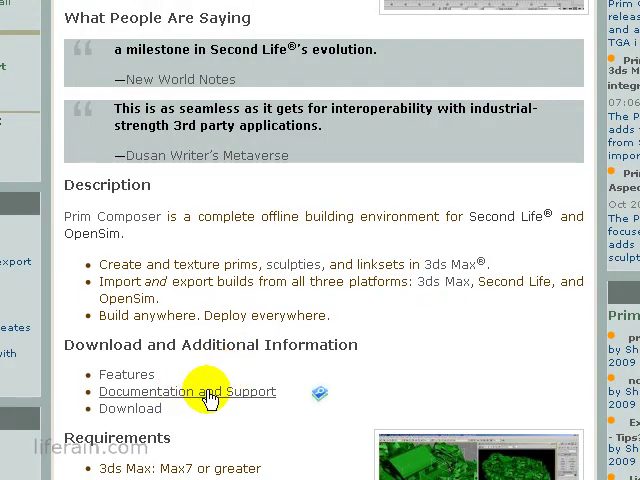
left_click(188, 392)
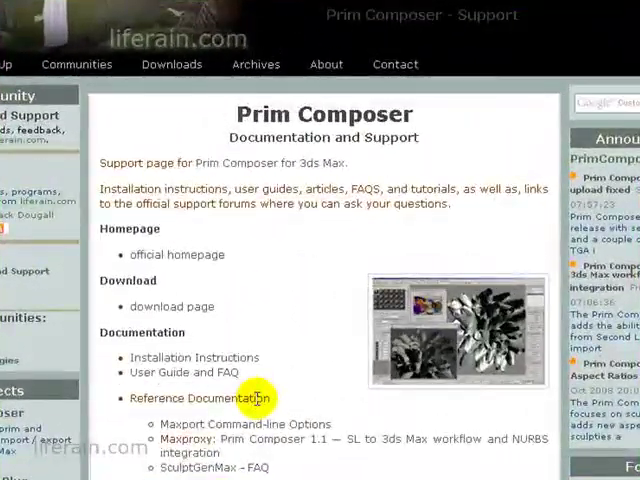
mouse_move(304, 456)
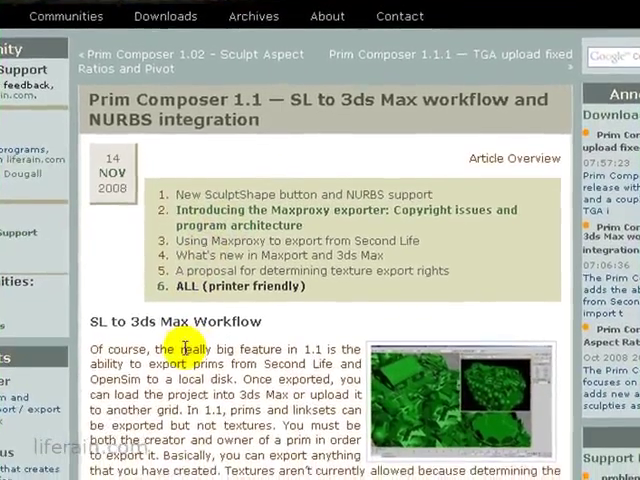
scroll("down", 3)
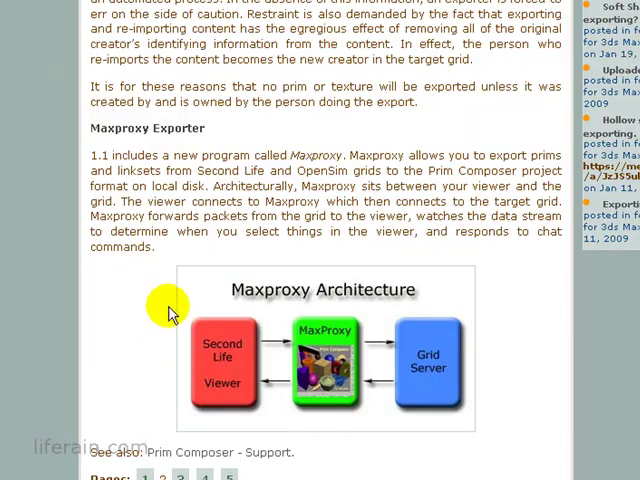
scroll("down", 3)
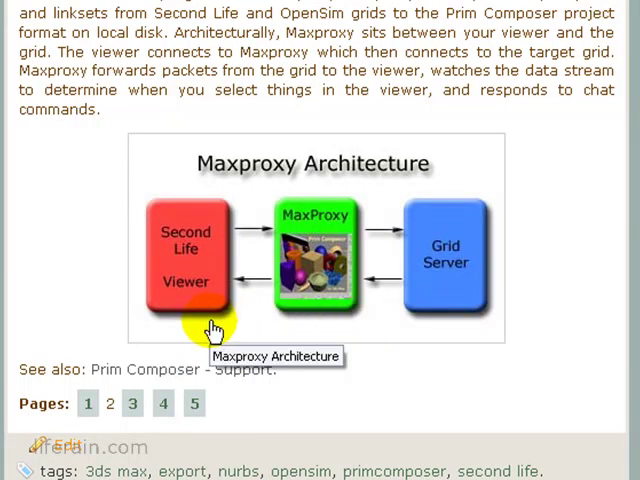
mouse_move(336, 334)
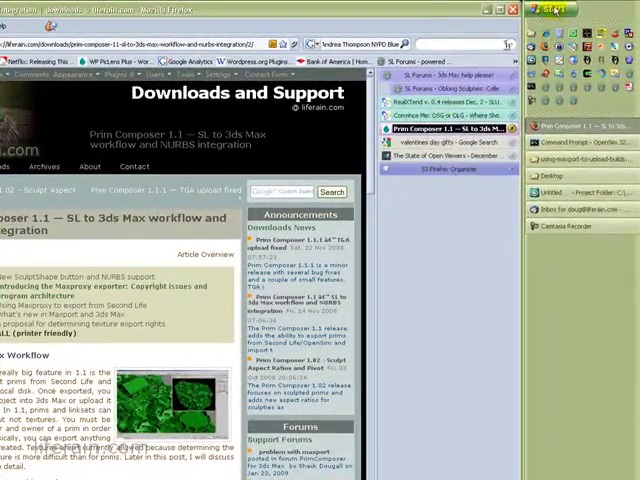
Step: Launch Command Prompt from Start > All Programs > Accessories
left_click(512, 12)
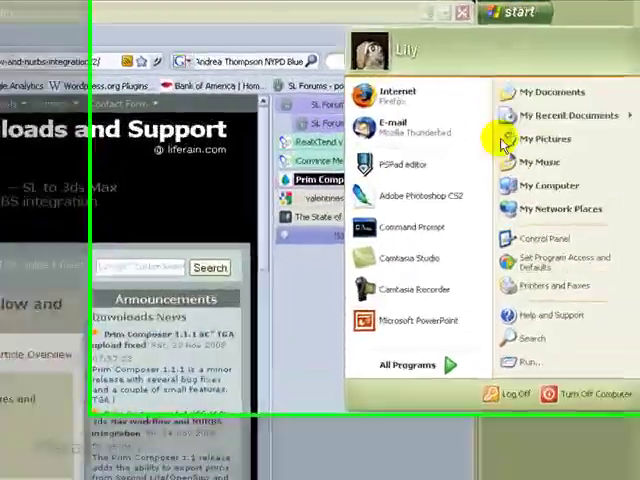
left_click(404, 364)
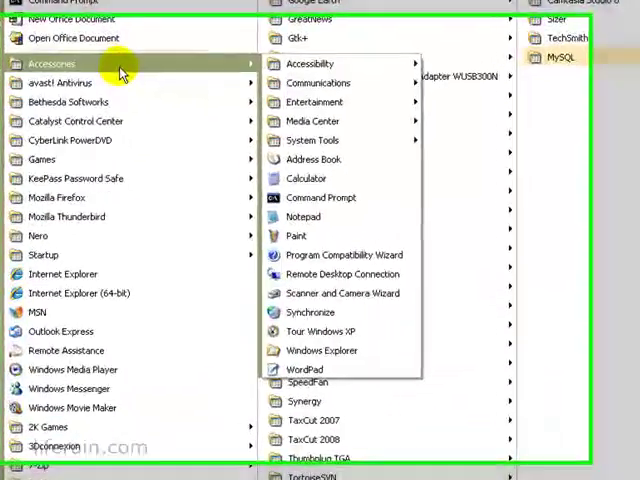
mouse_move(322, 196)
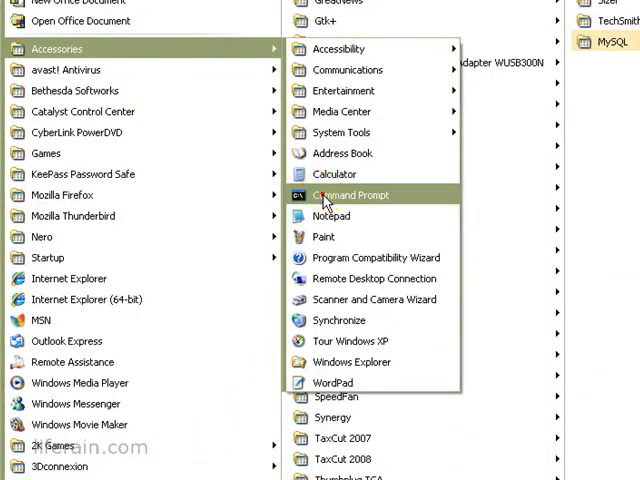
left_click(352, 196)
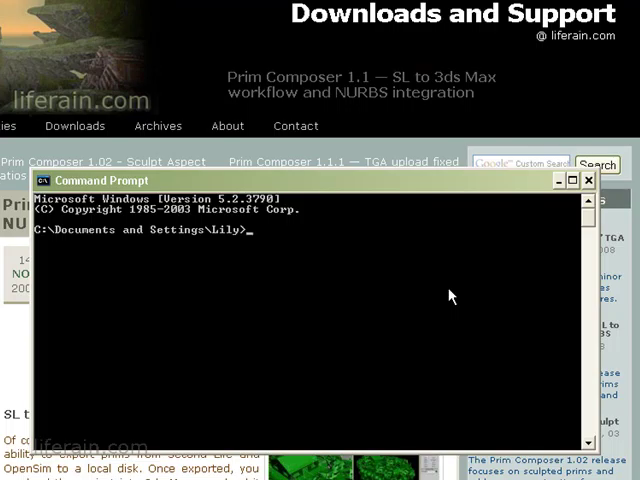
Step: Change directory to C:\tools\maxport and list its contents with dir
type("cd")
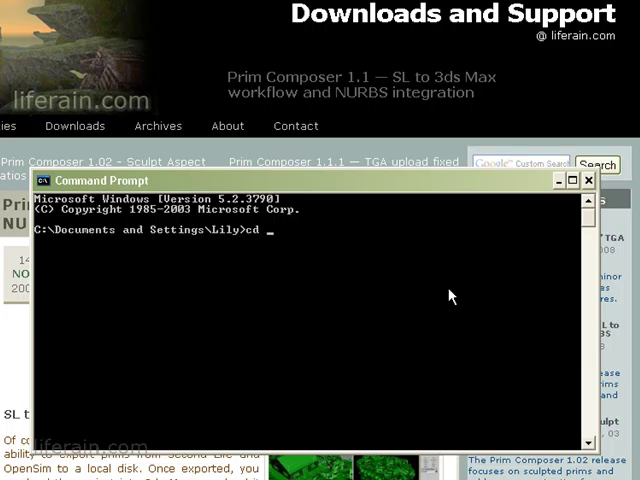
type("\\")
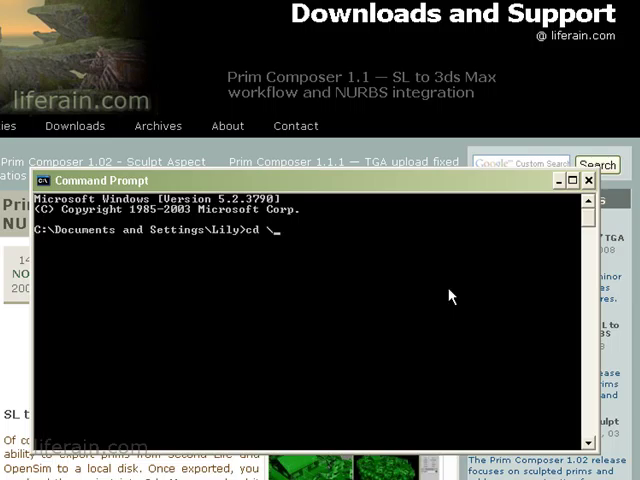
type("tools\\maxport")
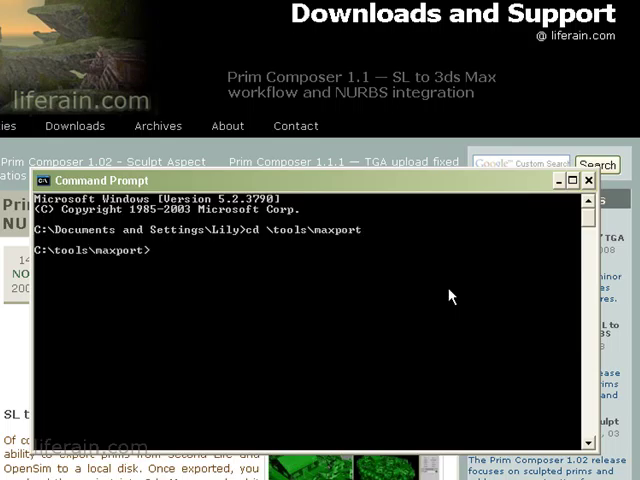
type("dir")
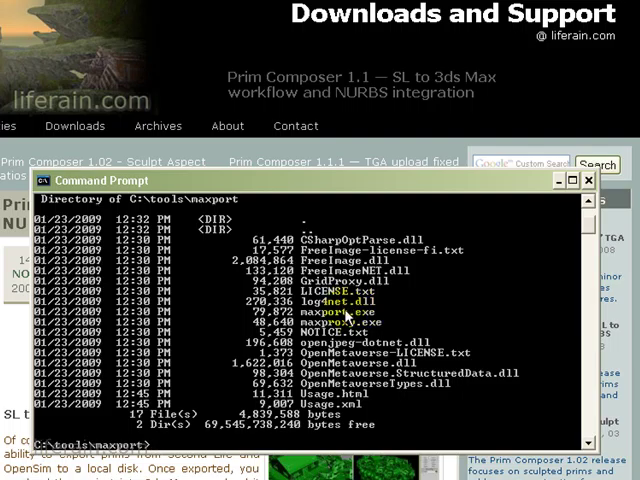
mouse_move(376, 318)
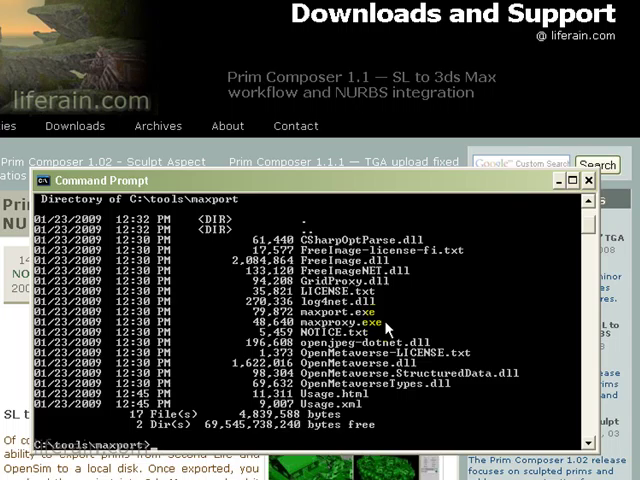
Step: Run maxproxy.exe with no arguments and scroll back through its printed help text
type("maxpro")
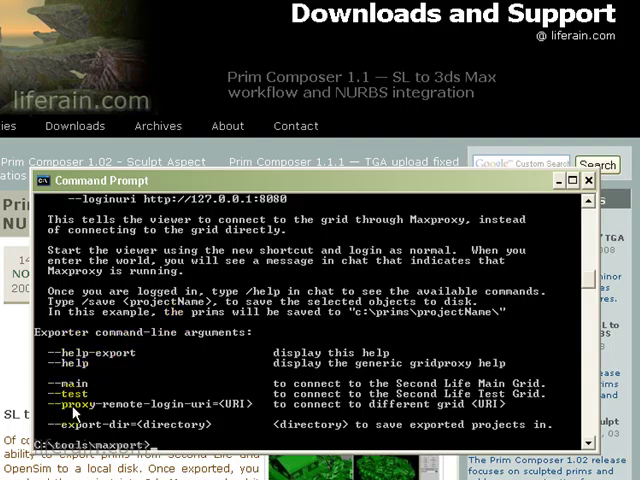
scroll("up", 3)
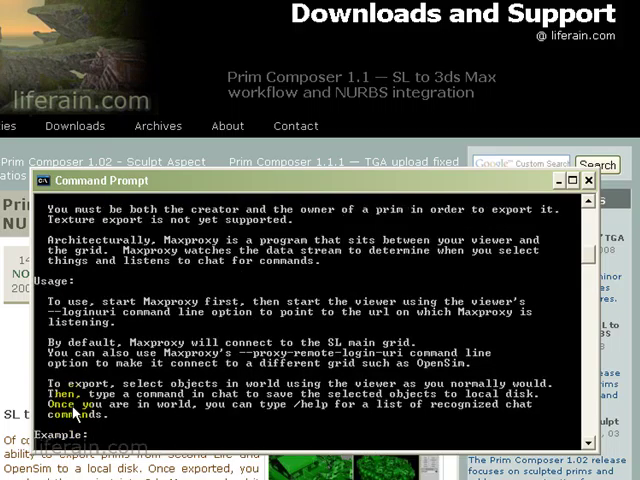
scroll("up", 3)
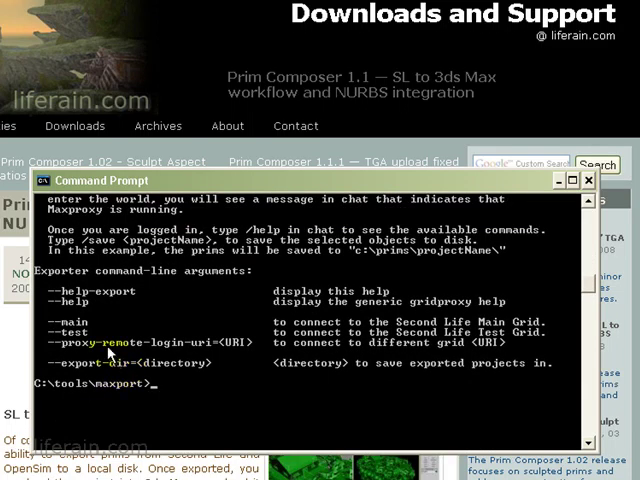
mouse_move(216, 310)
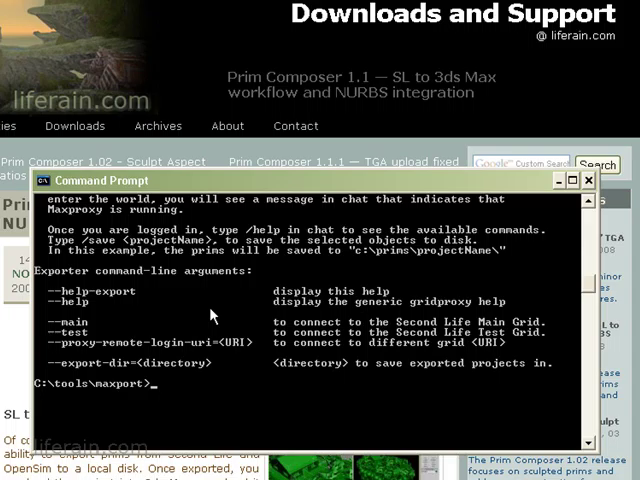
Step: Start a maxproxy command, trying and discarding the --main and --test grid flags
type("maxproxy")
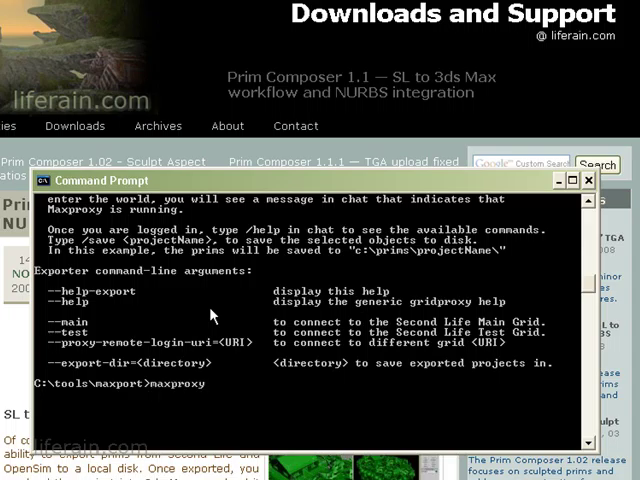
type("--")
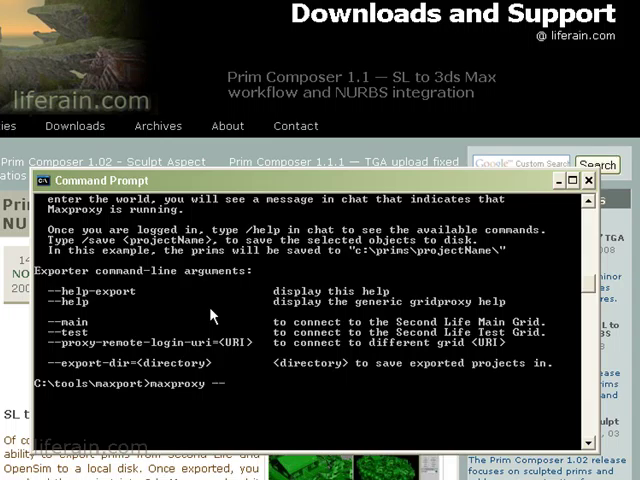
type("--main")
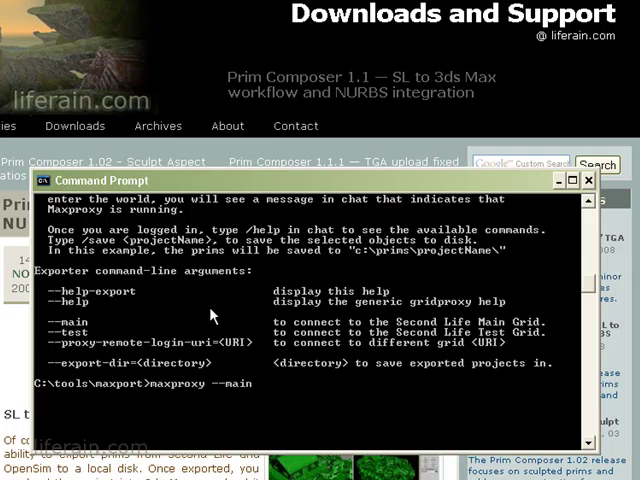
key("BackSpace")
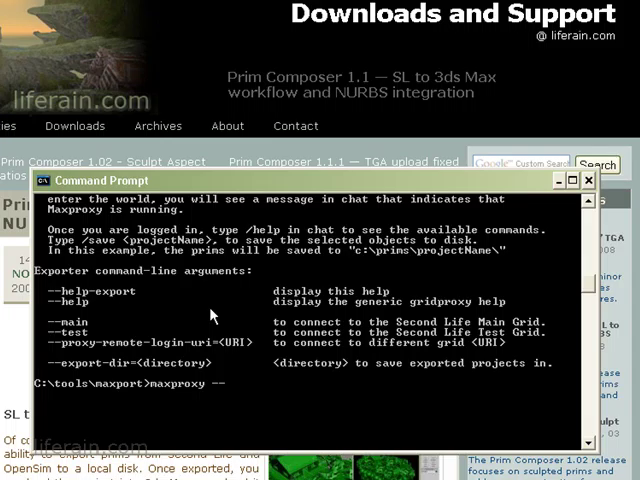
type("--test")
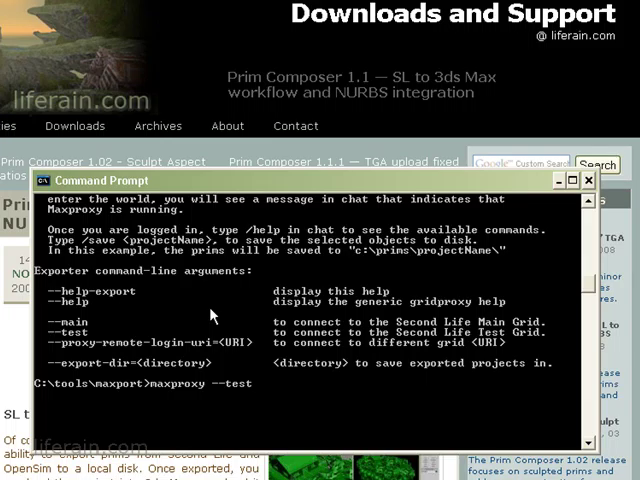
key("BackSpace")
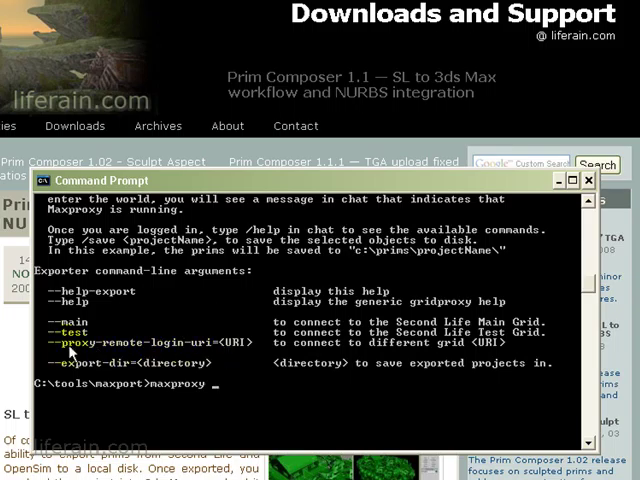
mouse_move(210, 352)
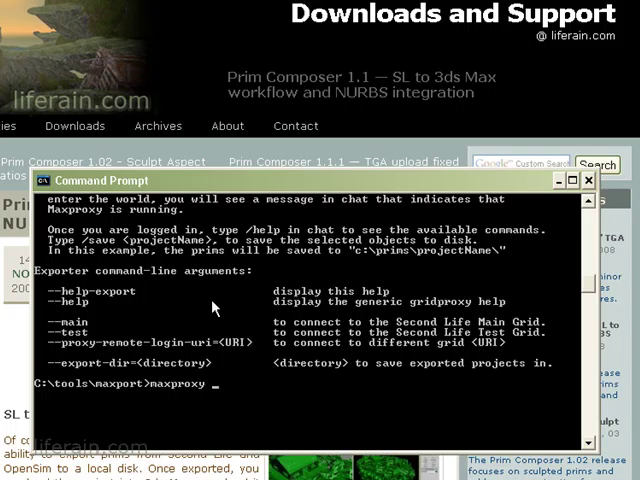
type("--proxy-remote-")
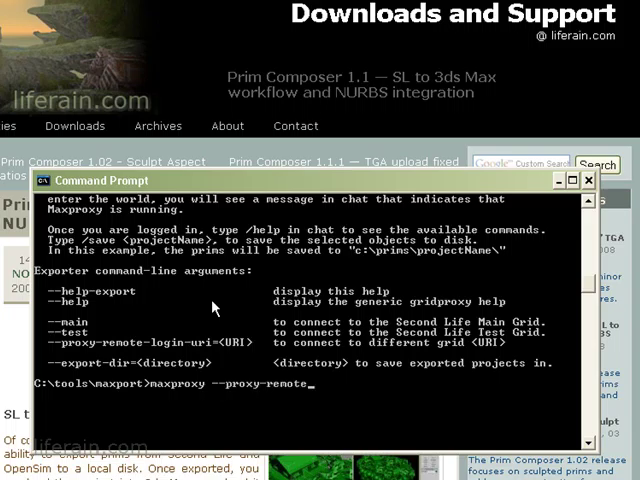
type("login-ur")
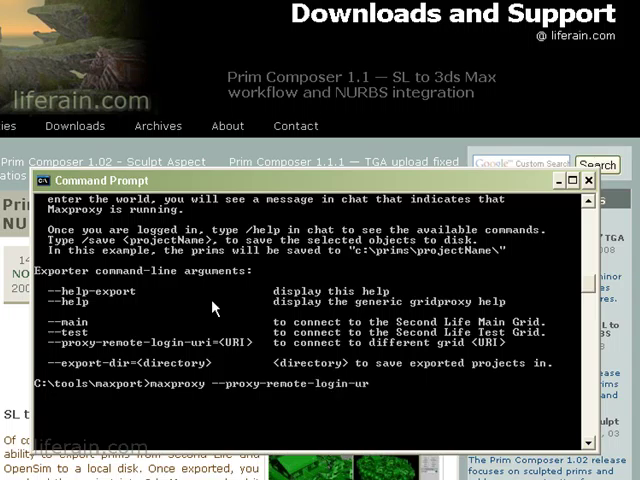
type("i=")
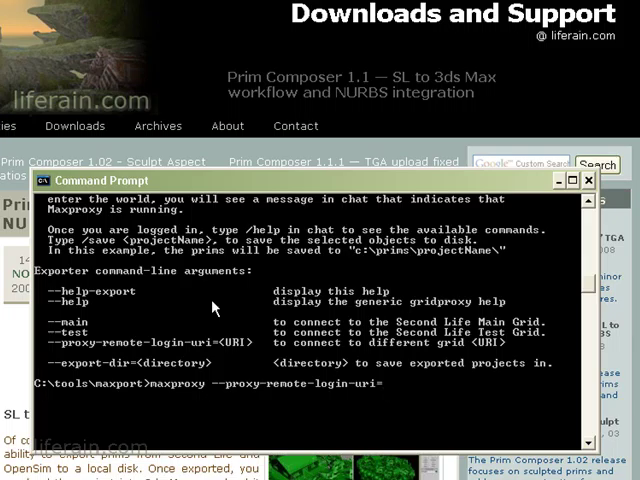
type("\"")
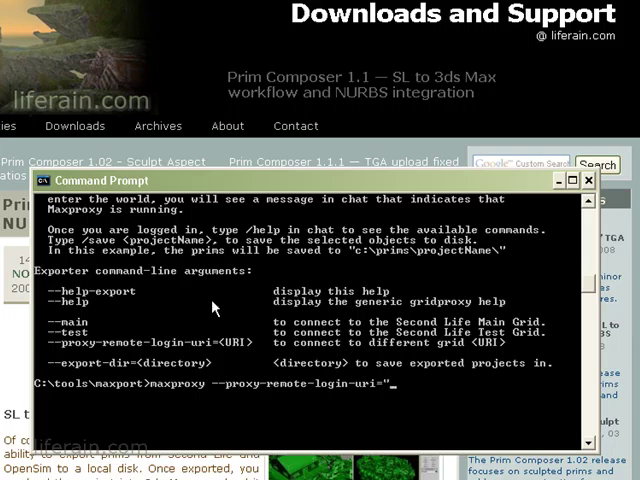
type("http")
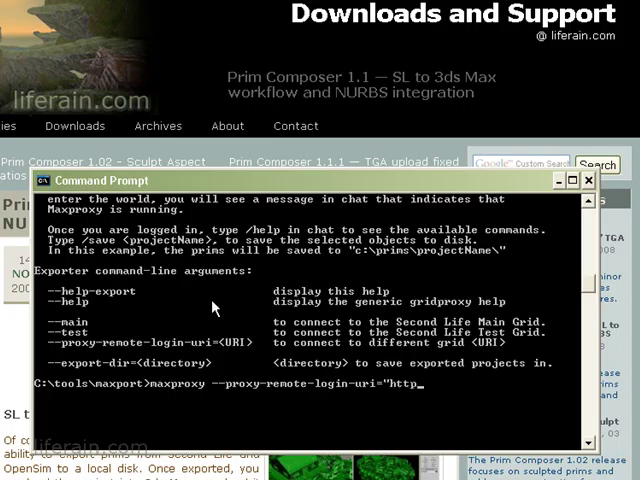
type("//")
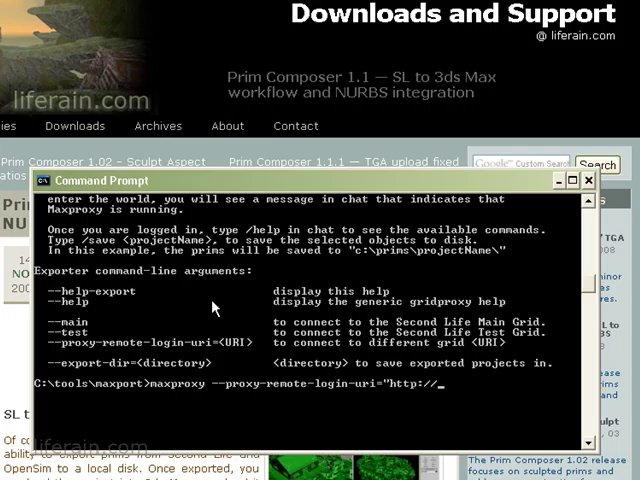
type("127.0.0.1")
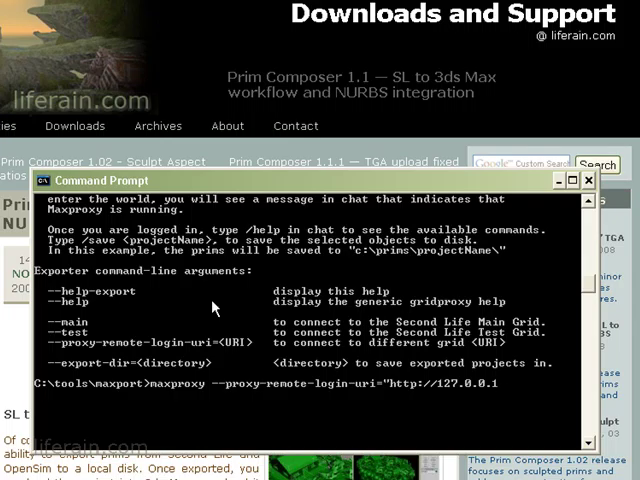
type(":900")
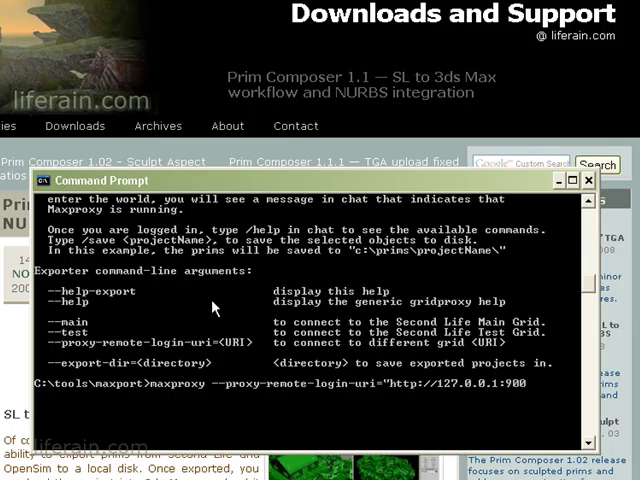
type("0")
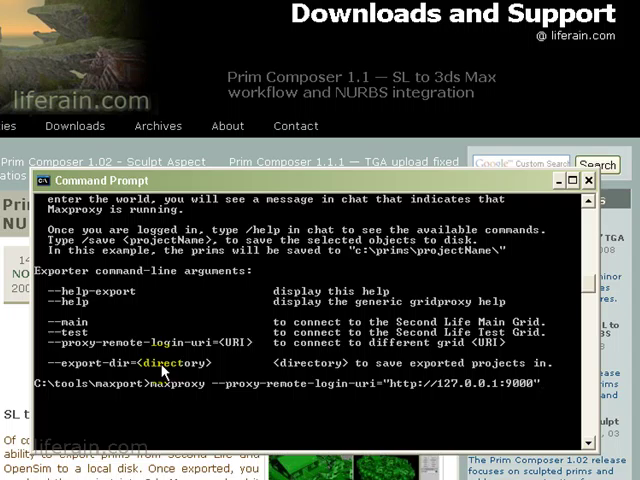
Step: Append --export-dir="c:\tutorials" and run Maxproxy so the proxy starts
type("--export-dir=\"c:\\")
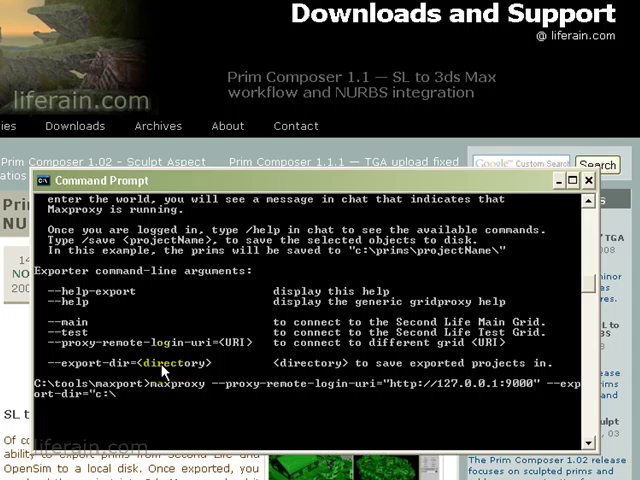
type("tutorials\\")
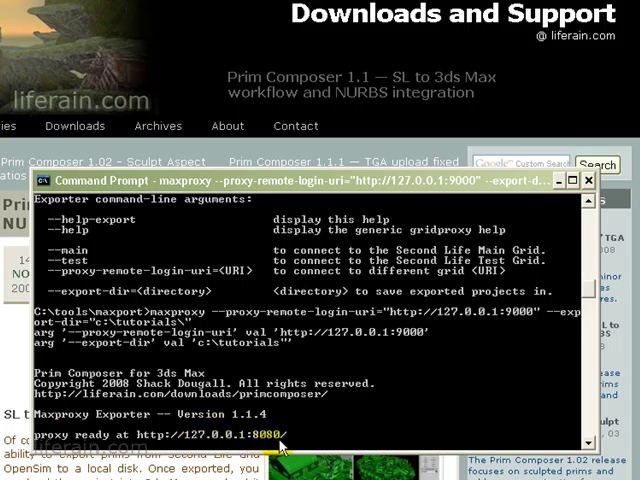
mouse_move(282, 442)
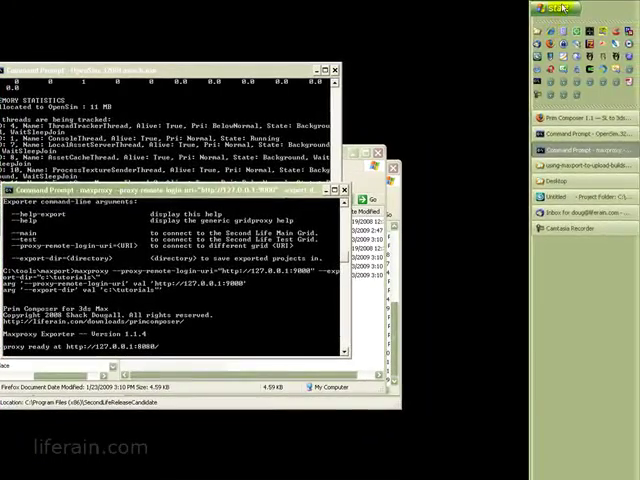
Step: Show the installed programs list with the Second Life Release Candidate folder
left_click(556, 8)
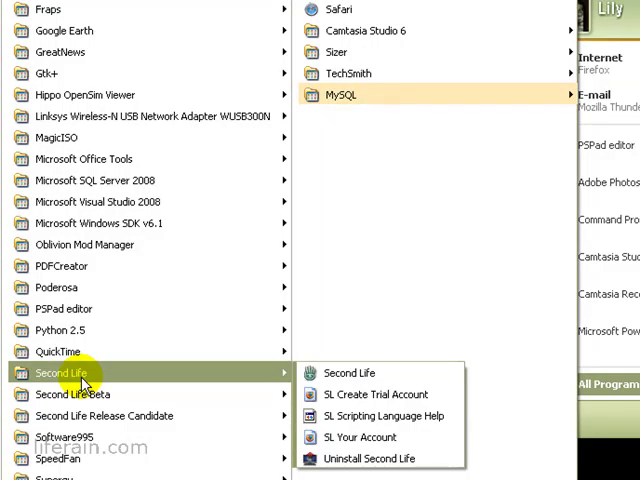
mouse_move(80, 416)
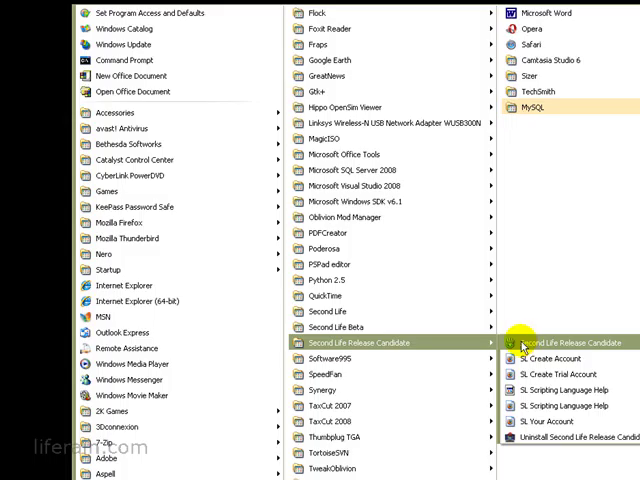
mouse_move(24, 304)
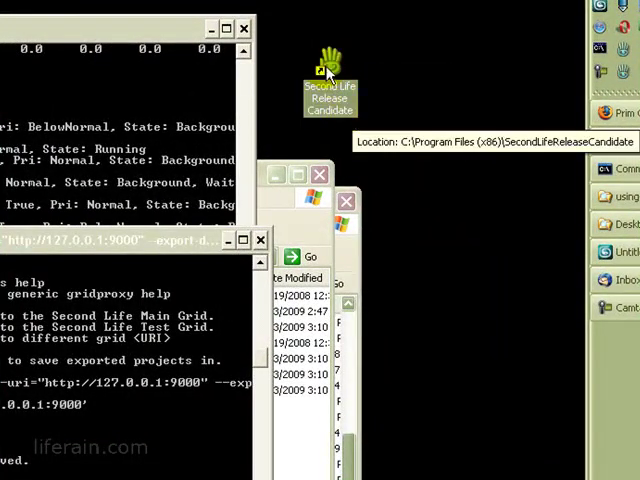
mouse_move(36, 376)
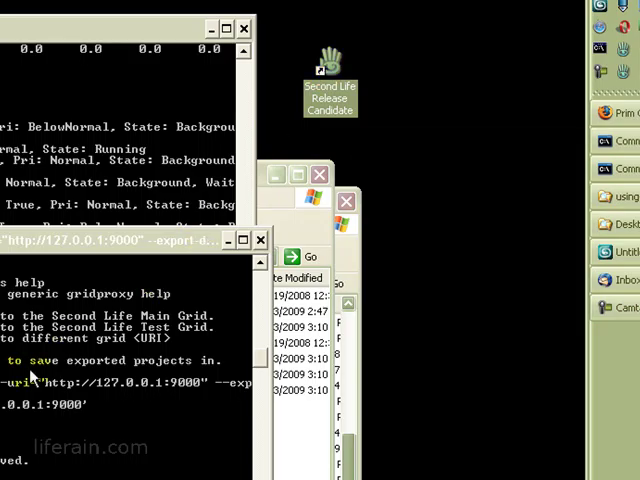
mouse_move(330, 76)
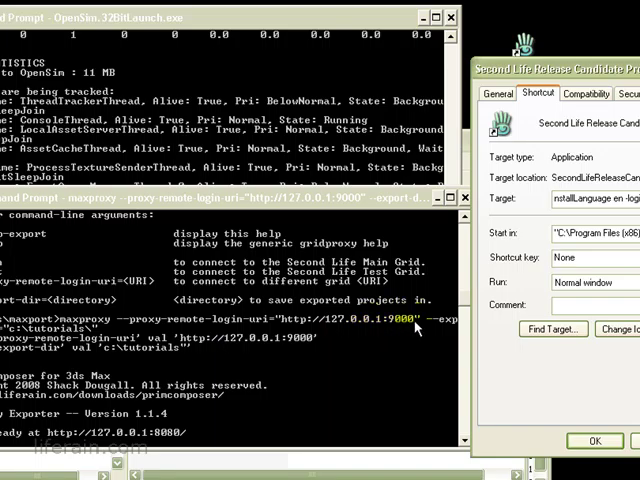
mouse_move(416, 328)
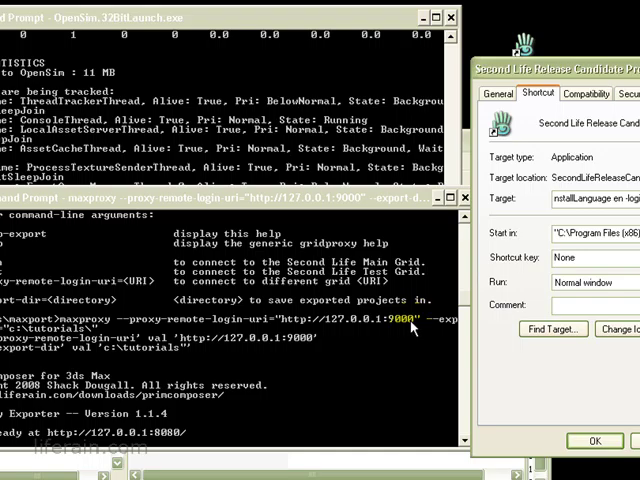
mouse_move(396, 324)
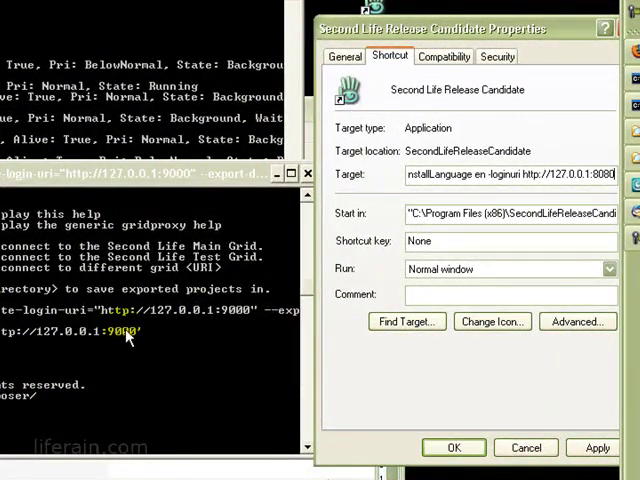
mouse_move(370, 208)
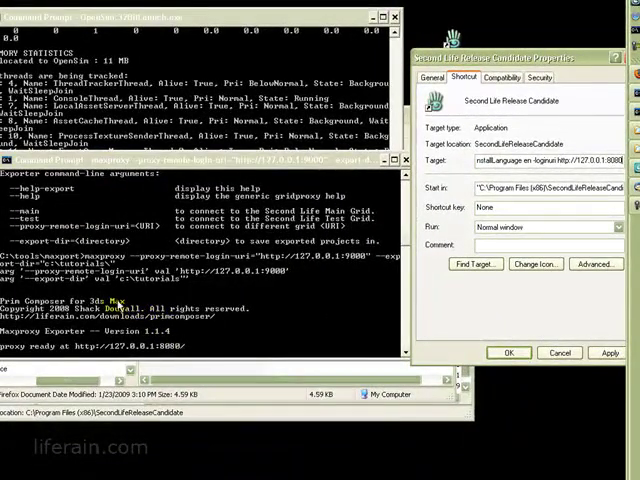
mouse_move(398, 224)
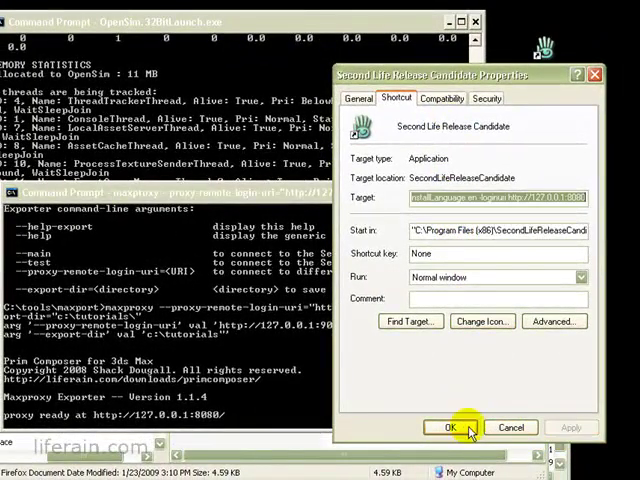
Step: Confirm the Second Life shortcut properties with the -loginuri proxy target via OK
left_click(440, 428)
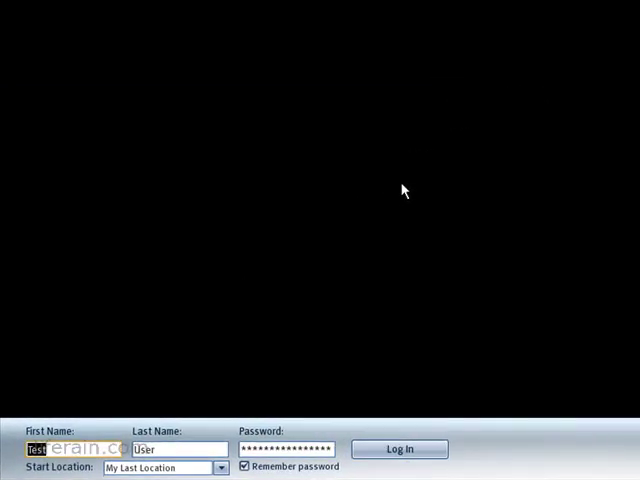
mouse_move(220, 364)
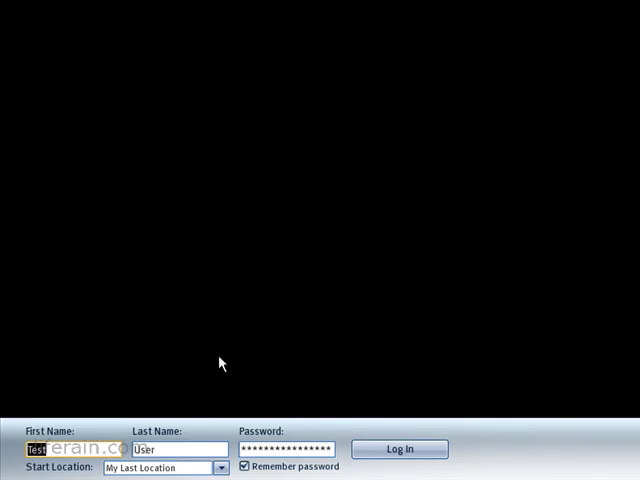
mouse_move(212, 368)
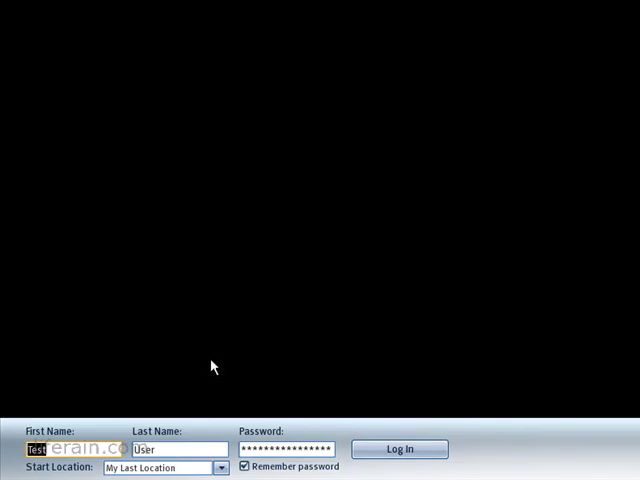
Step: Log in to Second Life with the saved credentials and arrive in-world
left_click(398, 448)
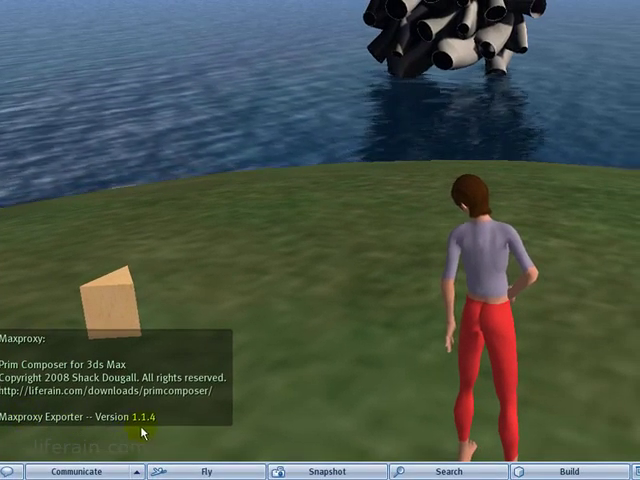
Step: Show local chat and select every prim of the sculpture build in edit mode
left_click(78, 472)
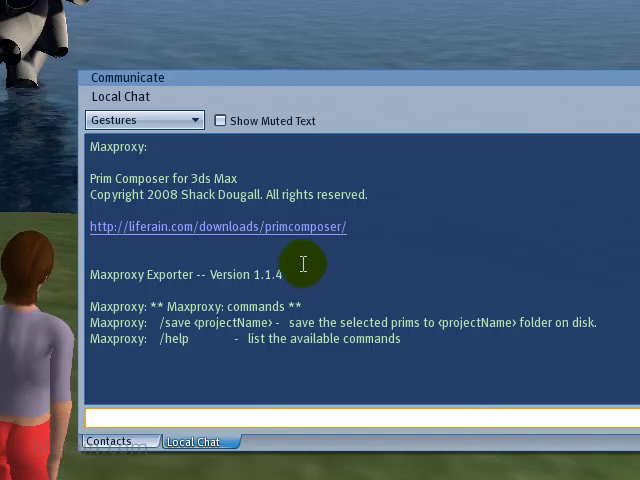
right_click(304, 264)
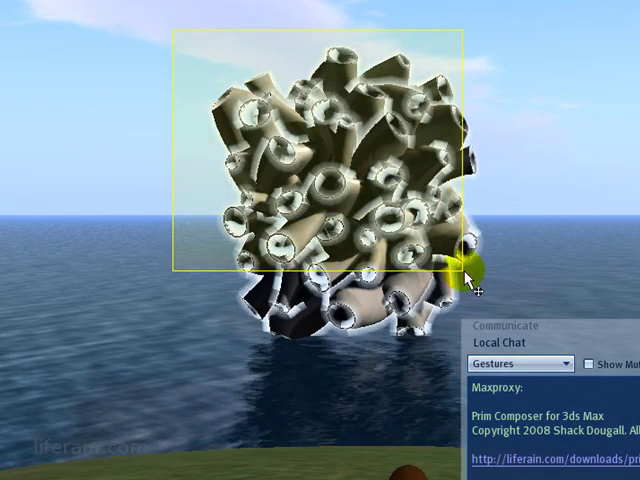
left_click(470, 270)
type("/")
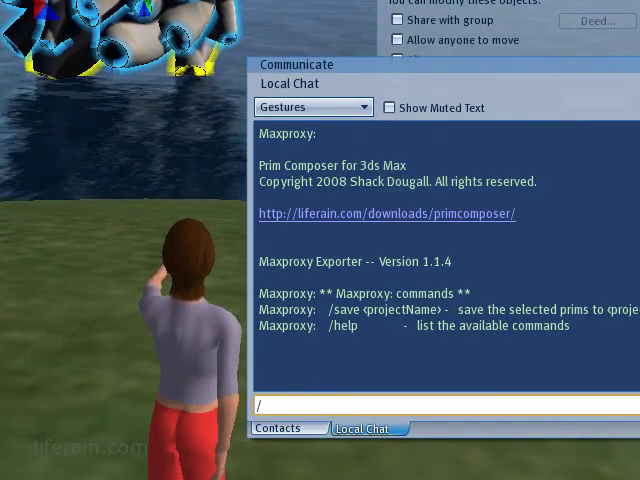
Step: Enter /save build1 in chat to export the 43 prims to c:\tutorials\build1
type("save")
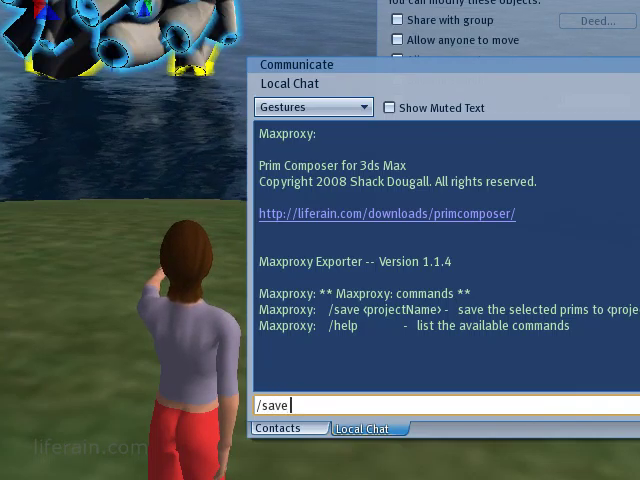
type("build")
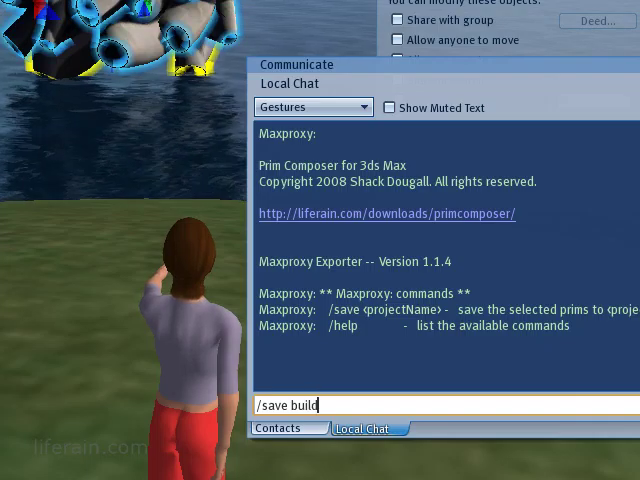
type("1")
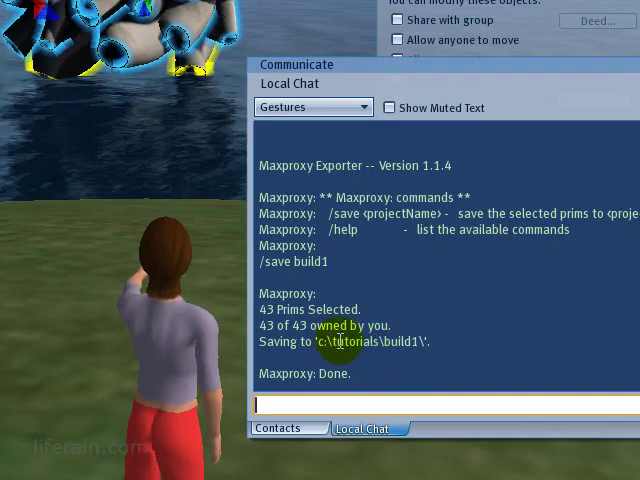
mouse_move(360, 342)
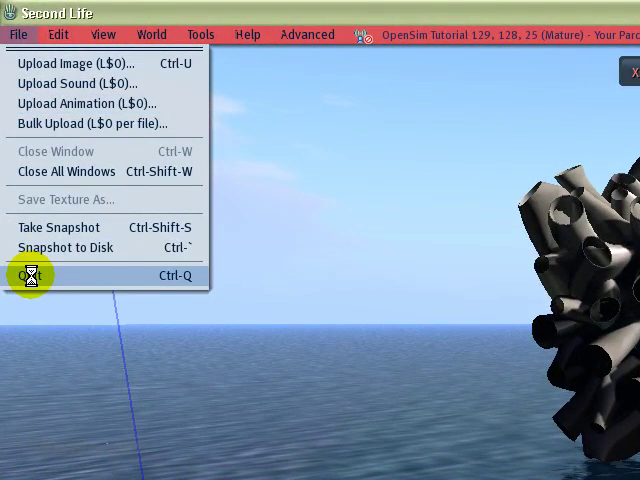
Step: Quit Second Life, leaving the Maxproxy console logging the ended connection
left_click(36, 276)
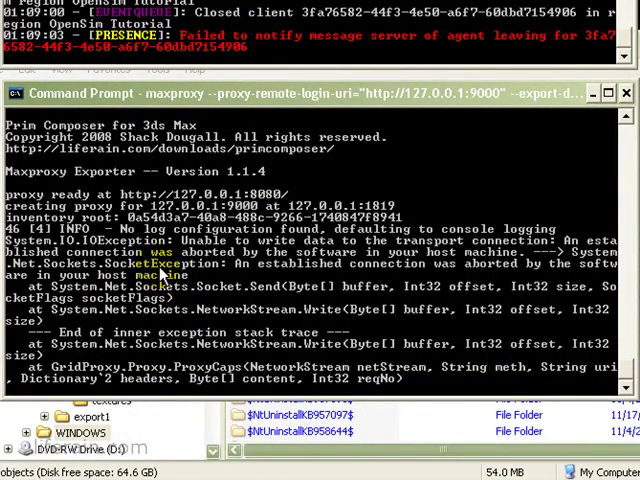
mouse_move(160, 276)
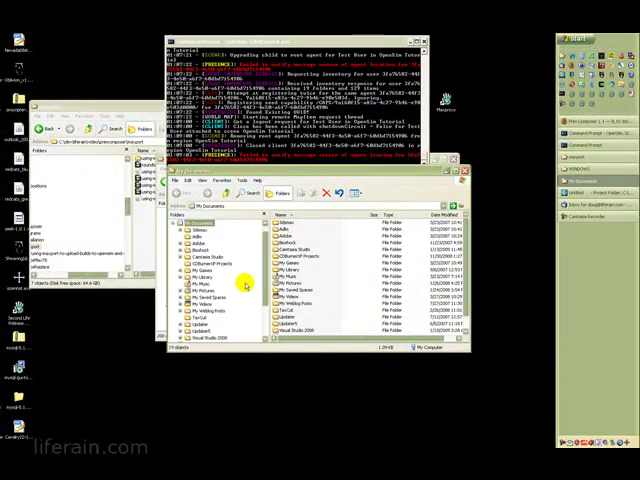
Step: Navigate to C:\tutorials\build1 and locate the exported build1.xml file
scroll("down", 3)
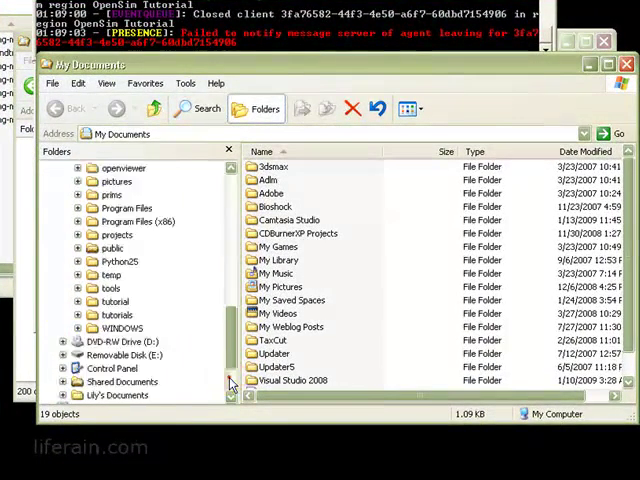
left_click(118, 314)
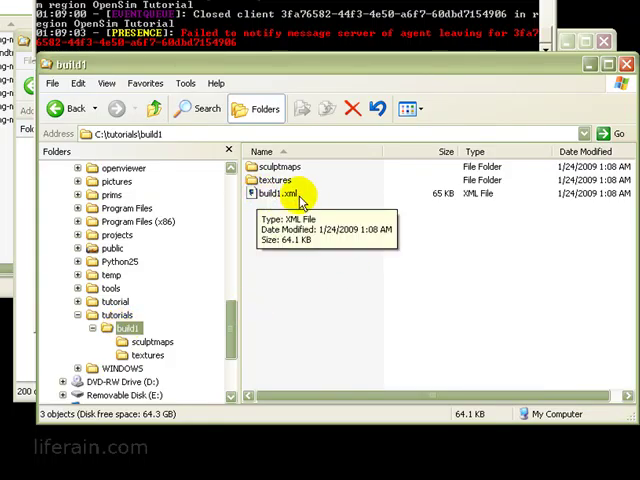
left_click(264, 192)
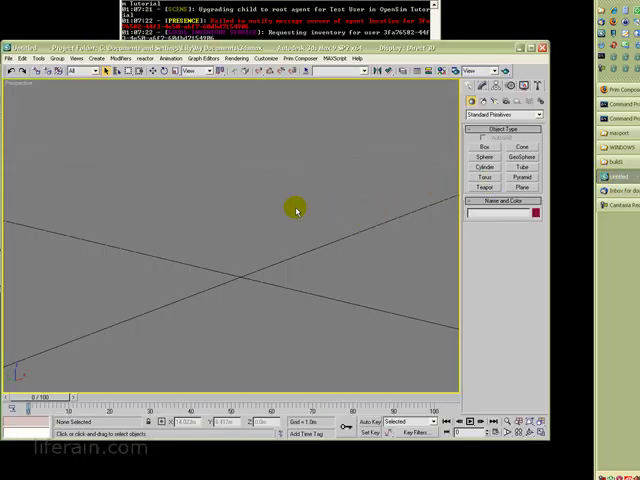
mouse_move(74, 108)
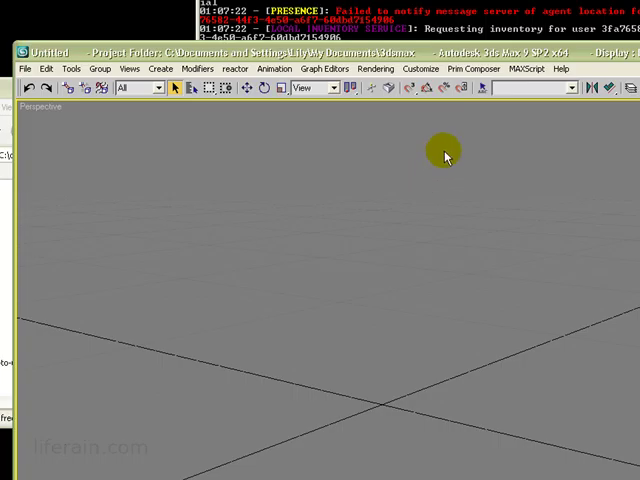
Step: Bring up the Prim Composer Import From XML dialog
left_click(472, 68)
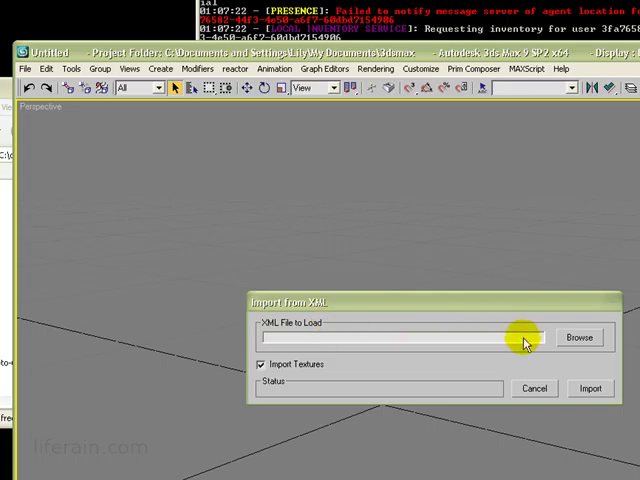
Step: Choose C:\tutorials\build1\build1.xml as the import file and turn off Import Textures
left_click(580, 336)
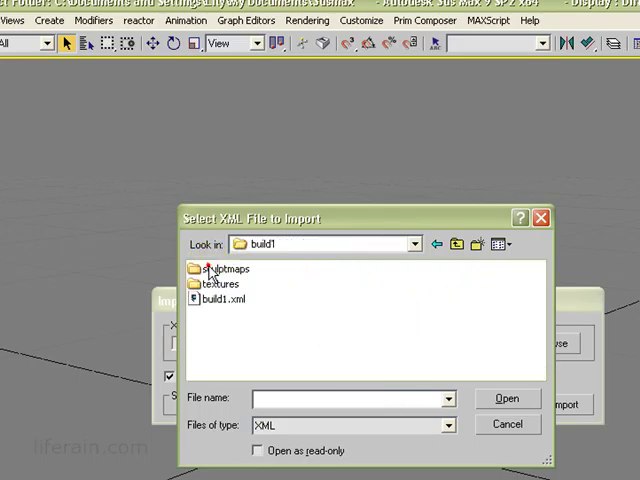
left_click(222, 300)
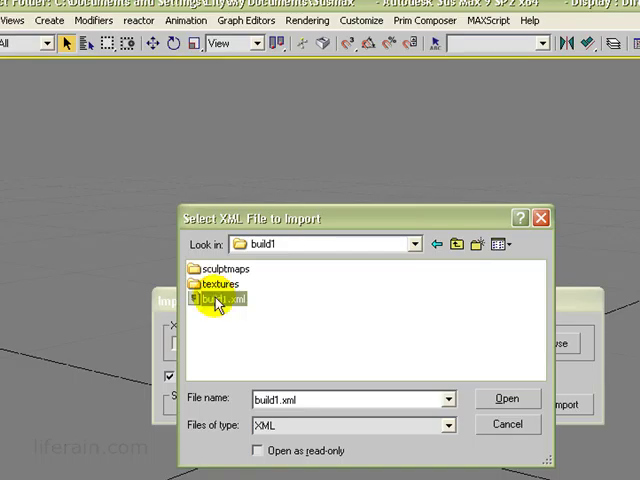
left_click(508, 398)
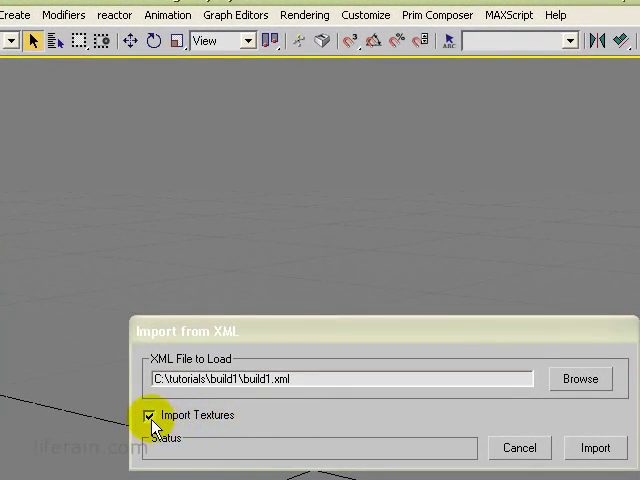
left_click(150, 416)
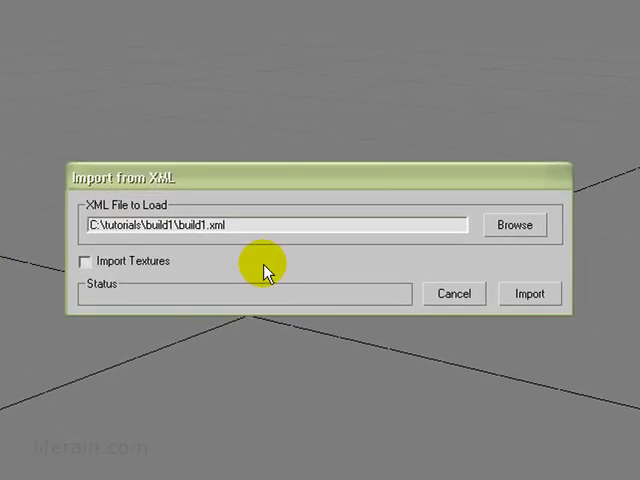
mouse_move(240, 270)
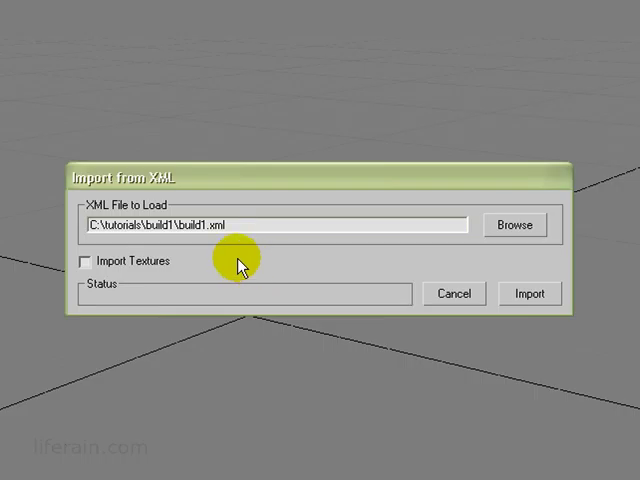
mouse_move(182, 260)
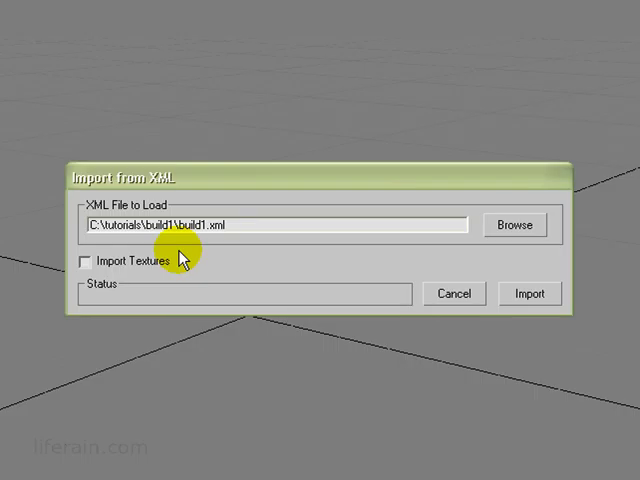
mouse_move(180, 258)
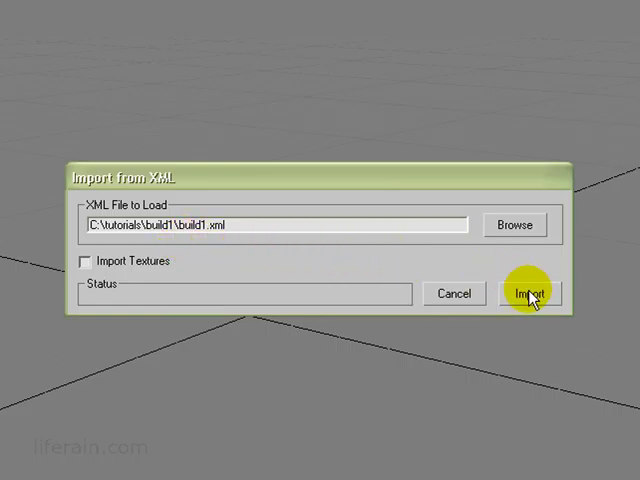
Step: Run the import, bringing in 43 prims with no errors, and dismiss the summary
left_click(528, 292)
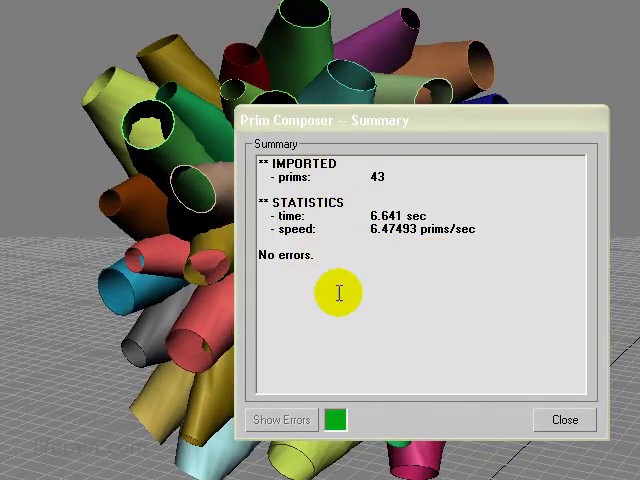
left_click(564, 420)
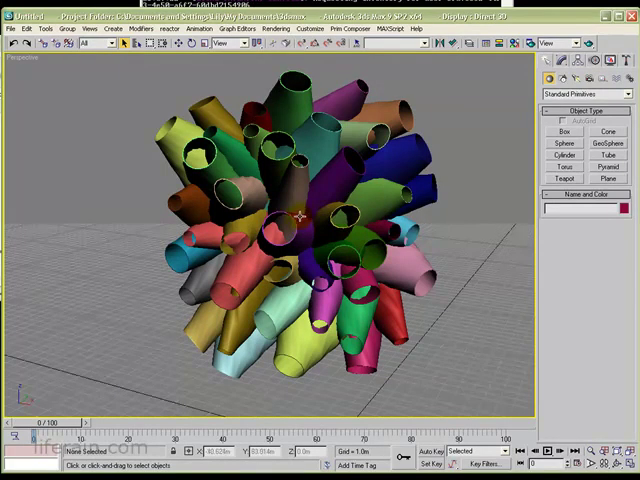
Step: Select the imported prim group and ungroup it into individual tubes
left_click(510, 254)
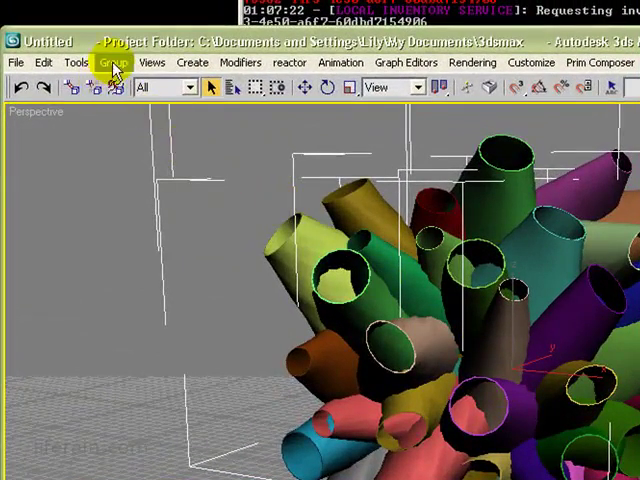
left_click(112, 62)
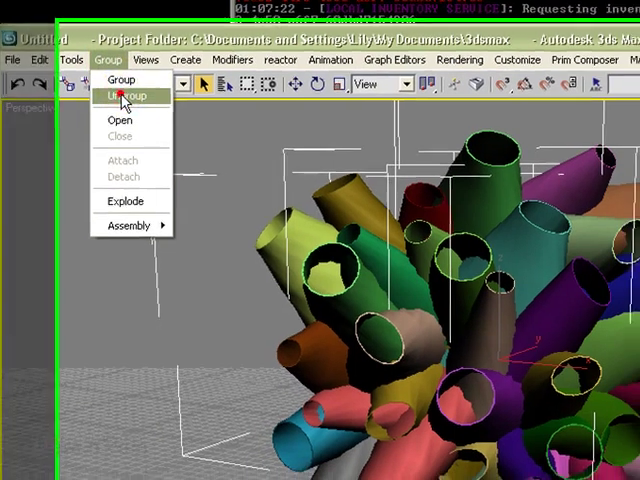
left_click(124, 98)
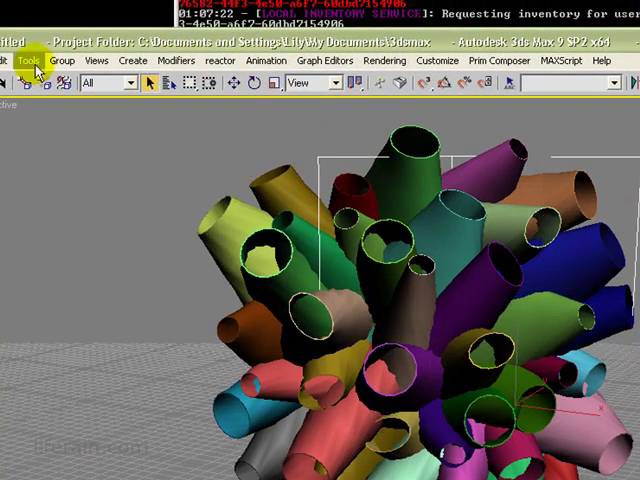
left_click(62, 60)
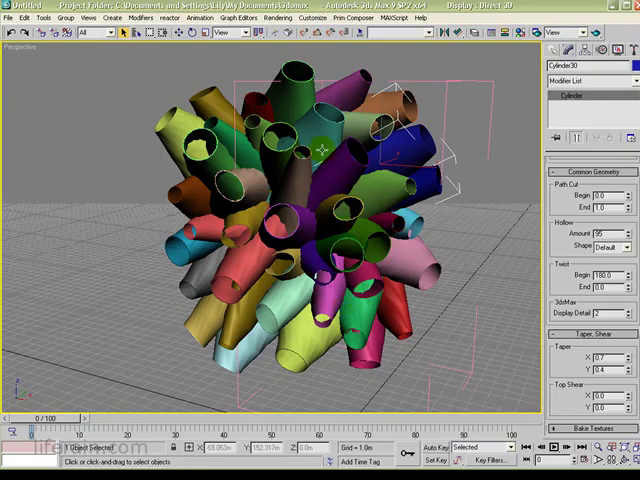
Step: Inspect one imported tube's parameters, then exit 3ds Max
left_click_drag(324, 150, 404, 228)
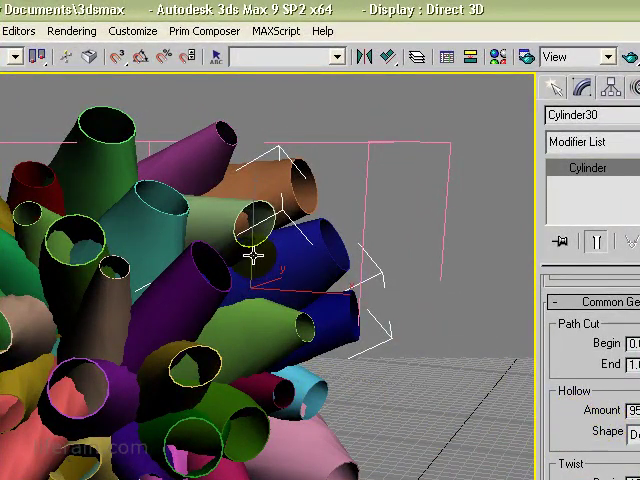
left_click(204, 32)
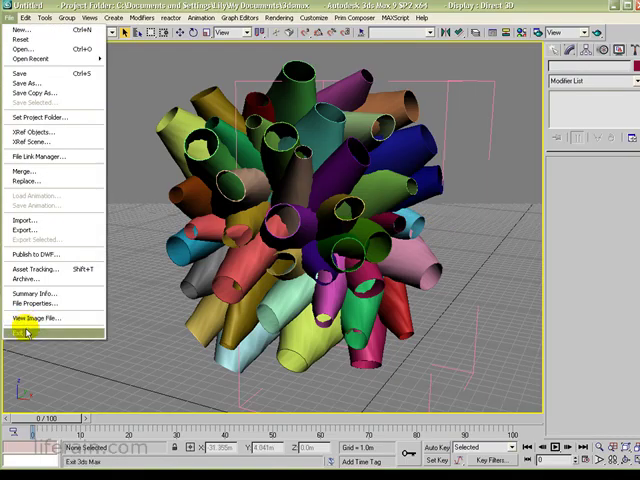
left_click(28, 328)
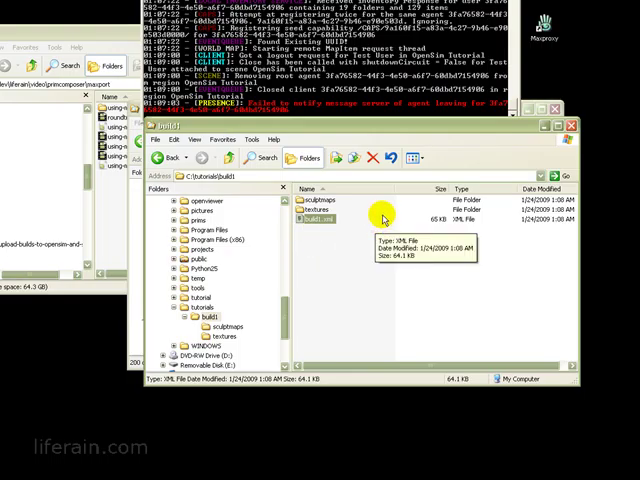
mouse_move(376, 218)
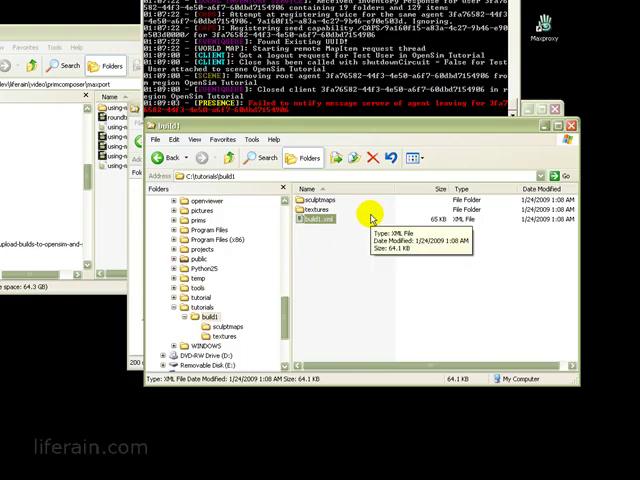